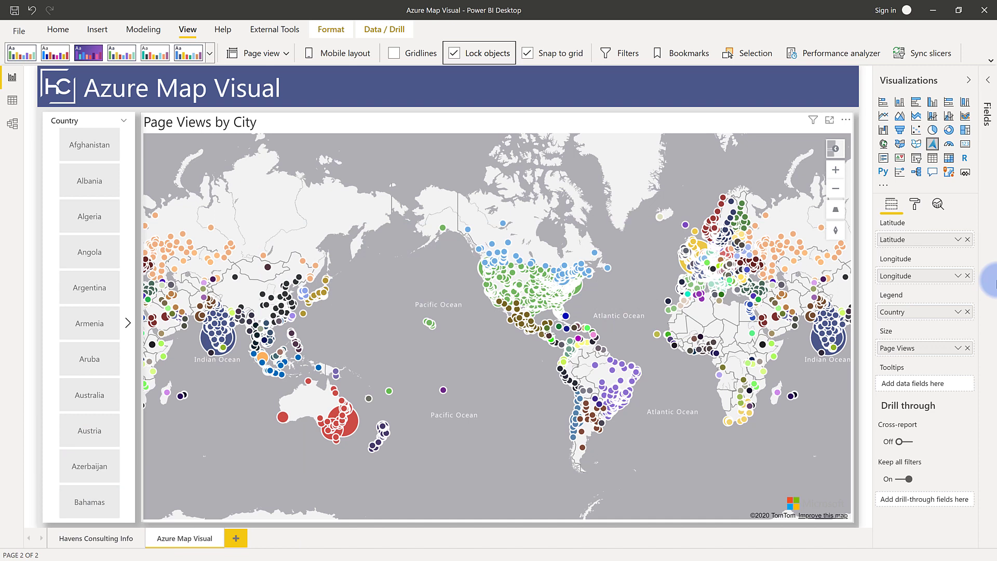
Try several base map styles on the Page Views by City map and settle on dark
click(453, 53)
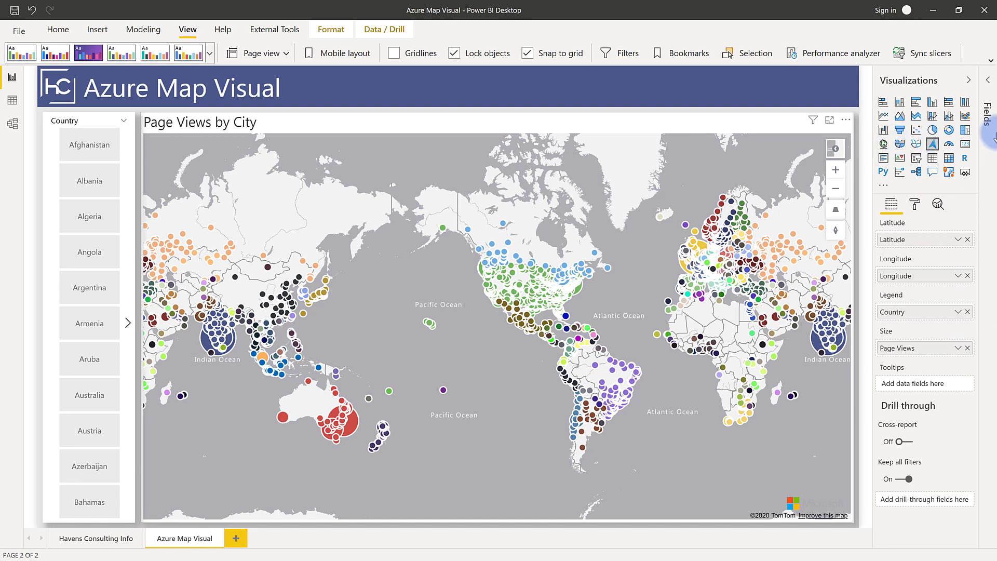
mouse_move(932, 145)
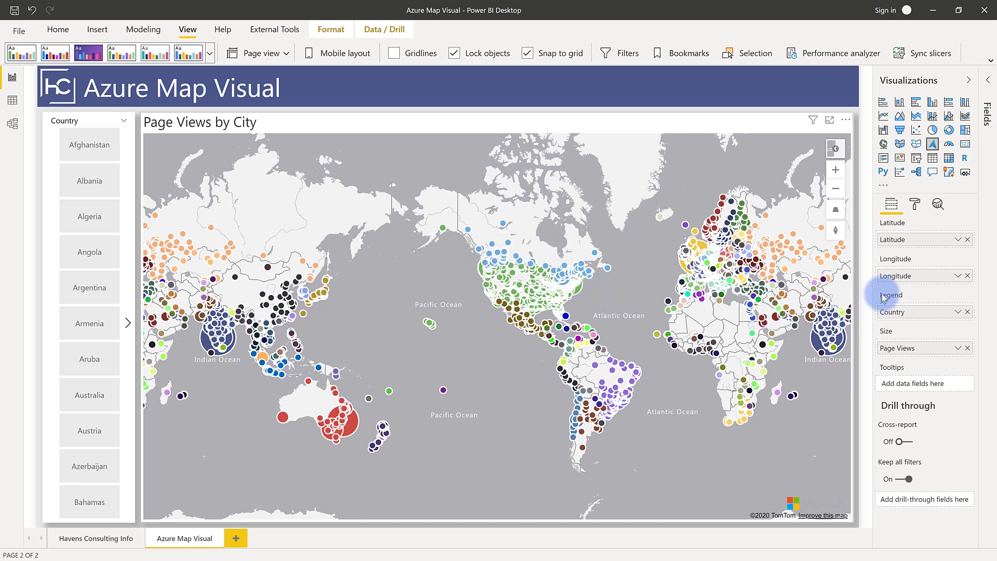
mouse_move(886, 294)
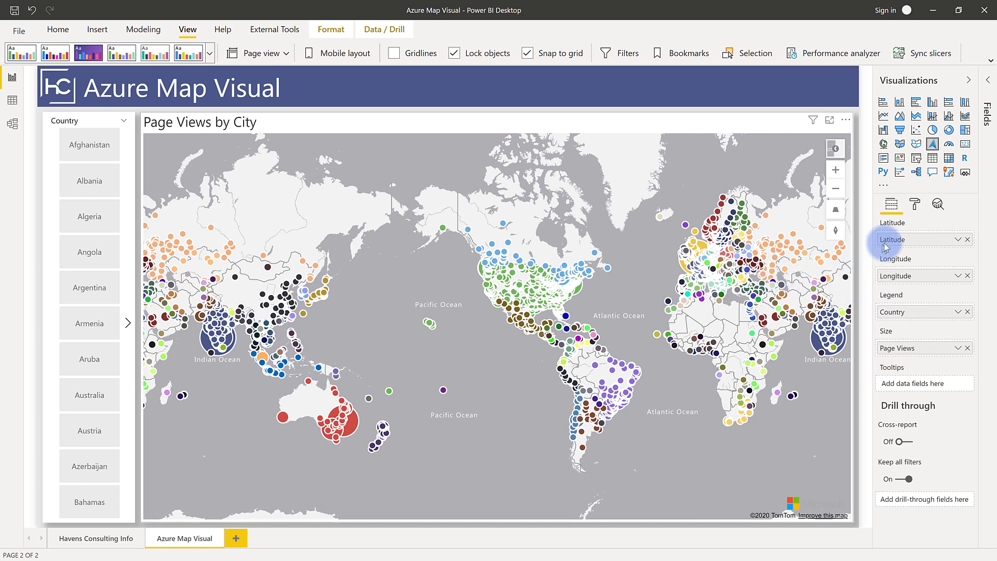
mouse_move(892, 239)
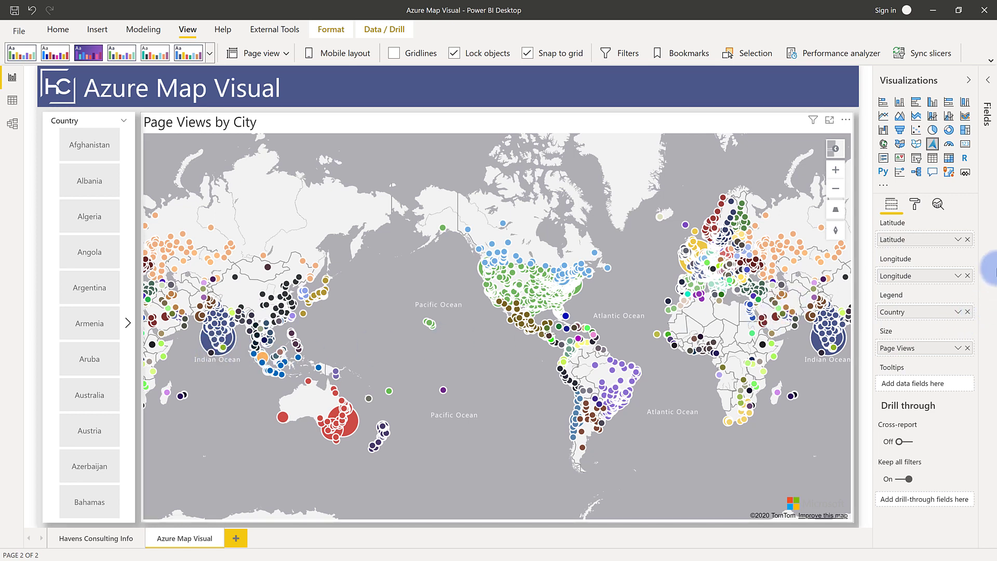
mouse_move(848, 204)
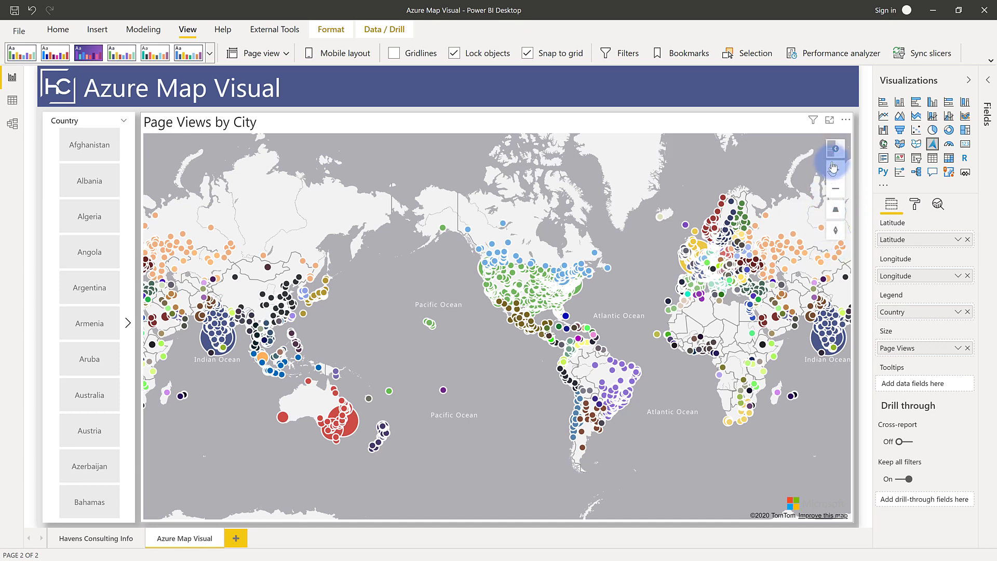
click(835, 149)
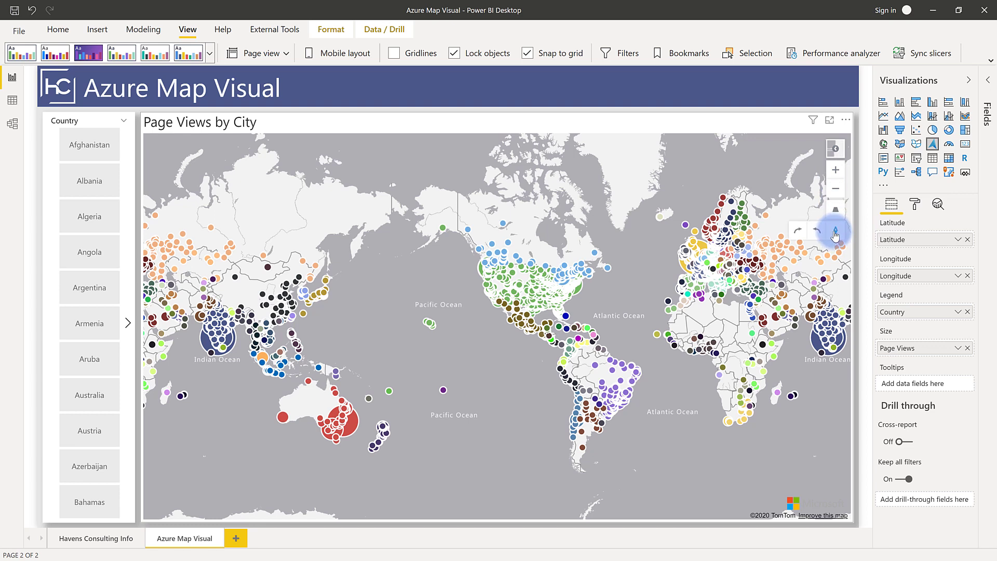
click(835, 149)
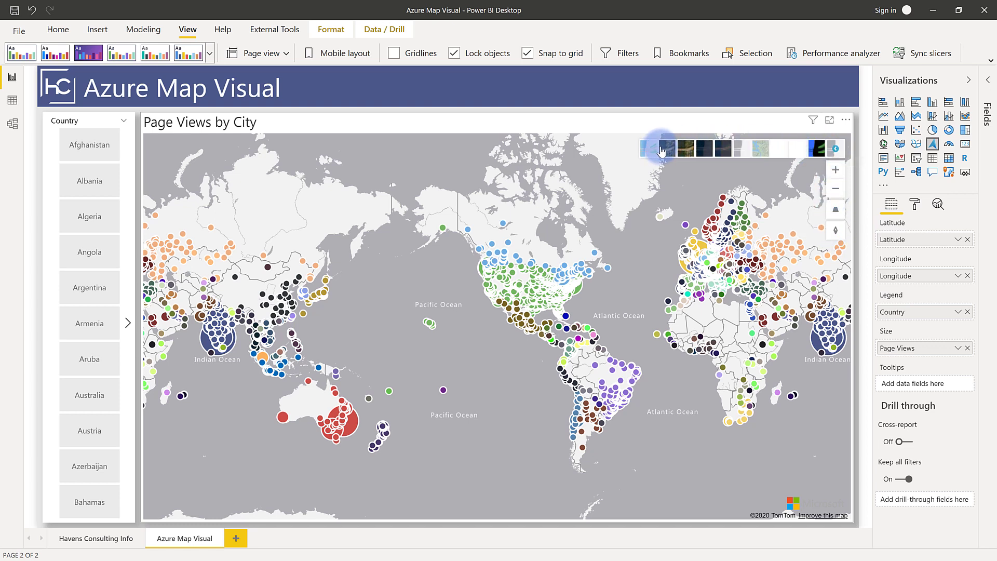
click(718, 148)
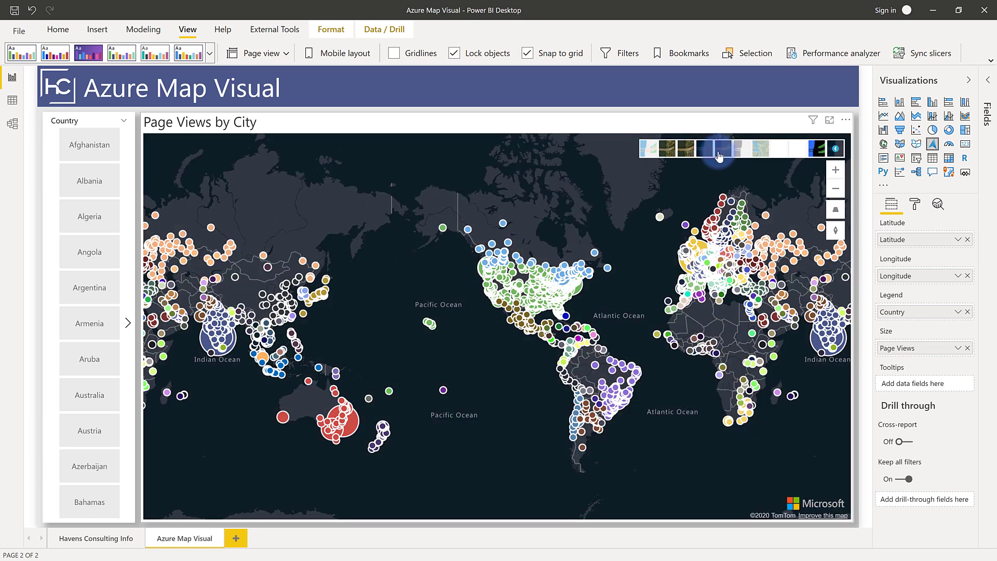
click(675, 153)
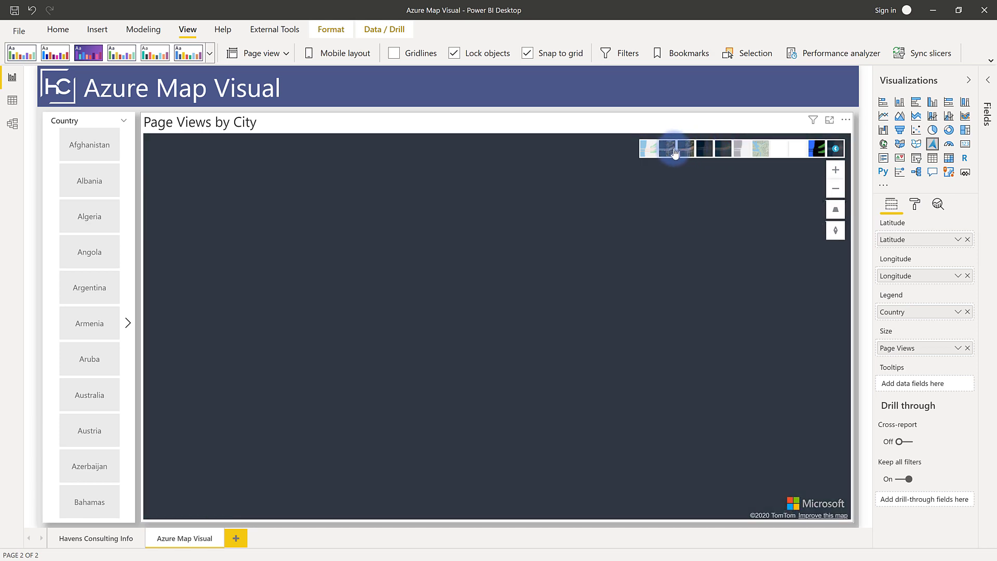
click(665, 148)
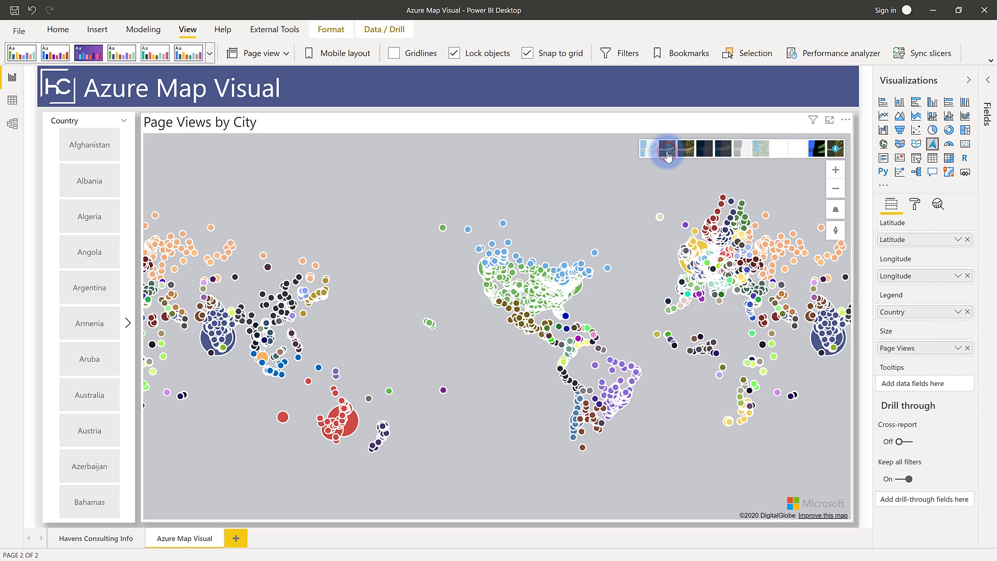
click(665, 148)
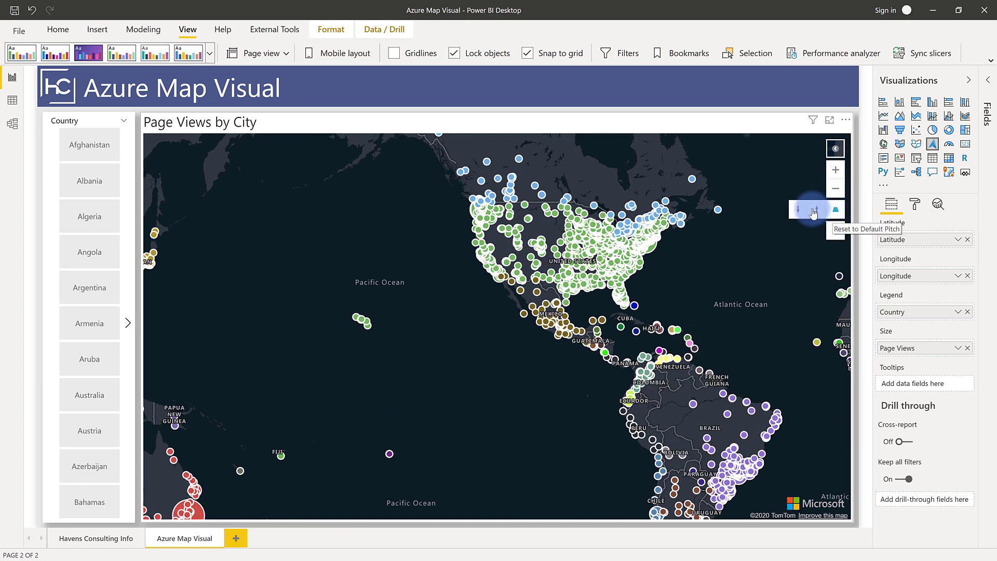
Open the Format pane and expand Map settings for the Page Views by City map
click(818, 209)
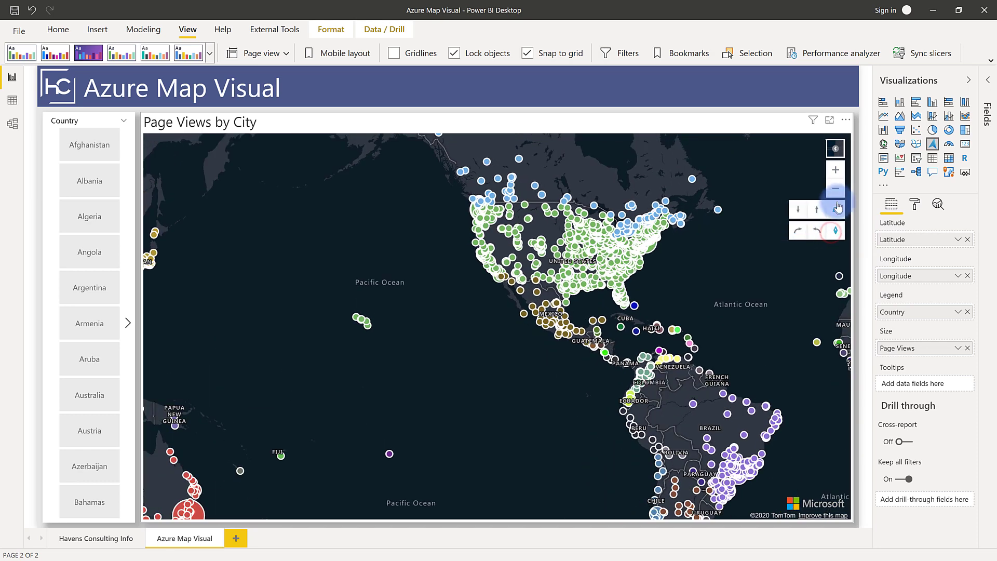
mouse_move(835, 230)
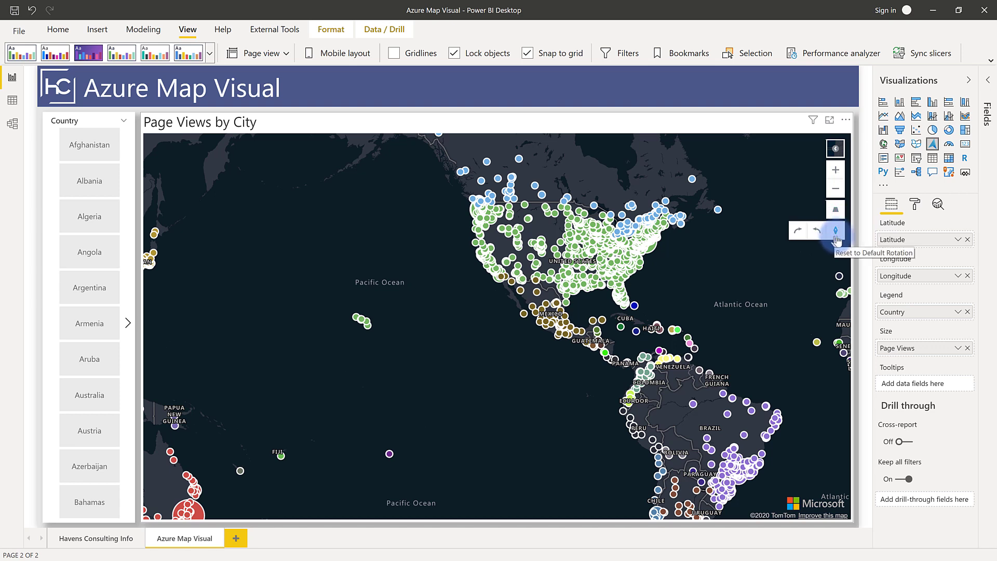
click(915, 203)
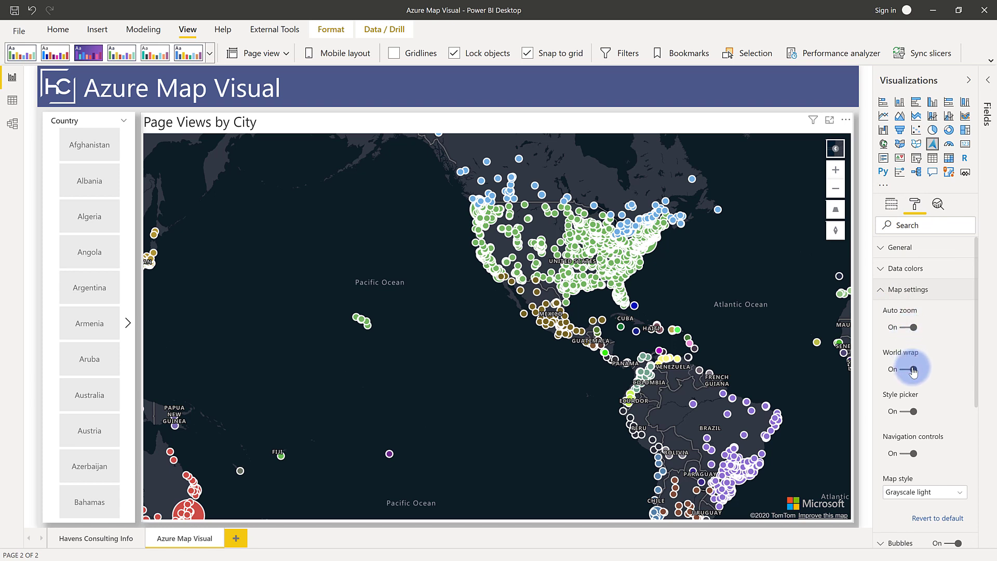
click(901, 368)
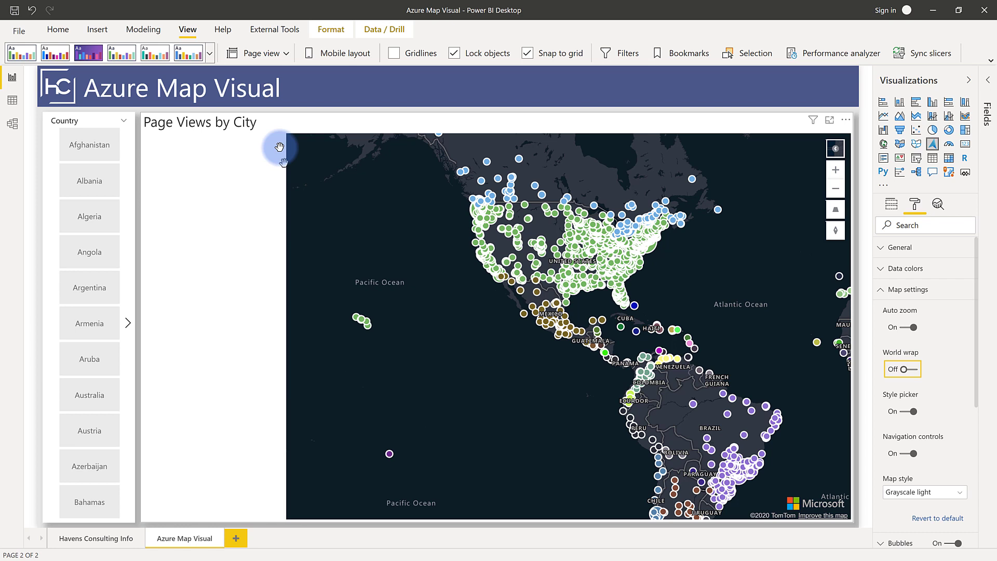
mouse_move(770, 372)
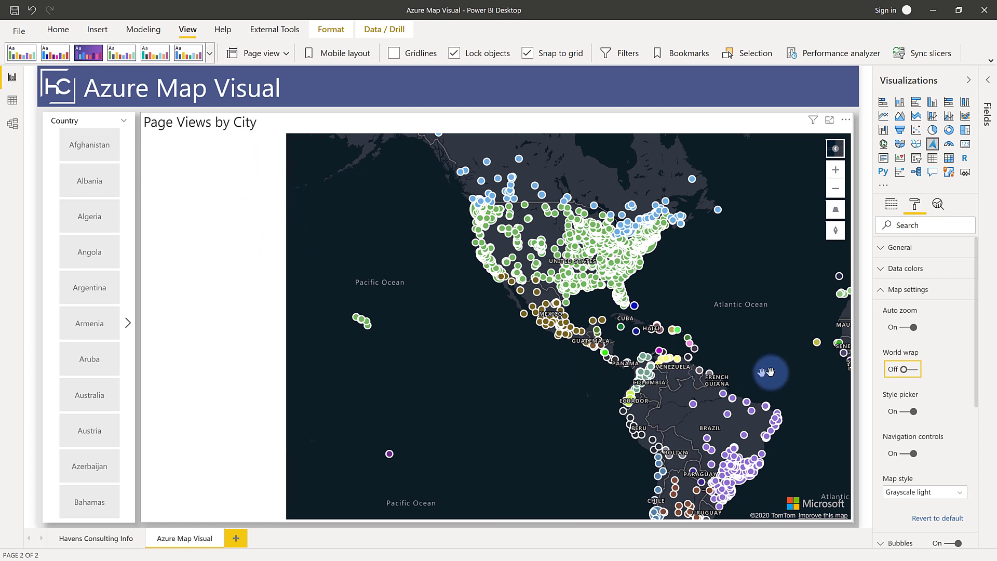
click(901, 369)
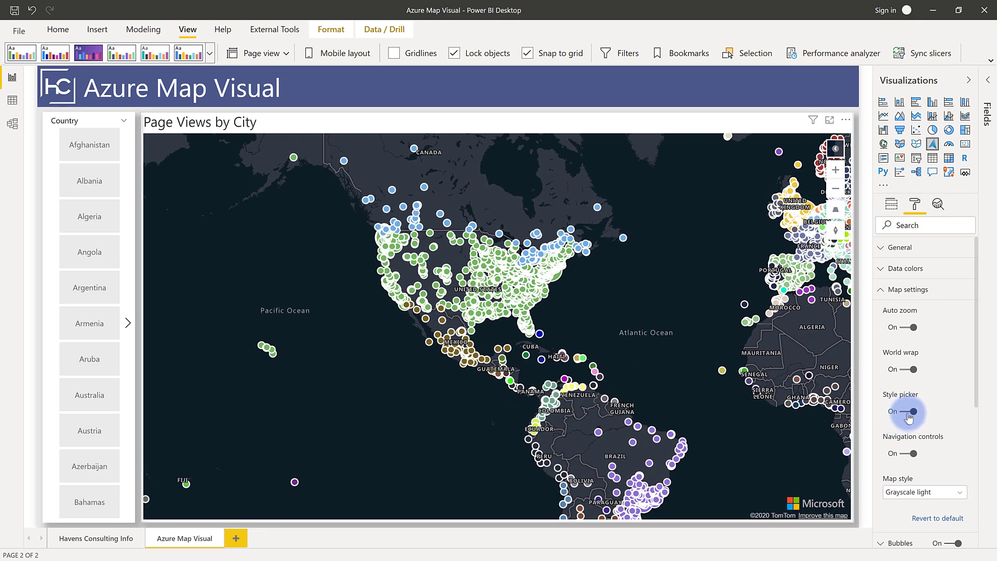
click(902, 411)
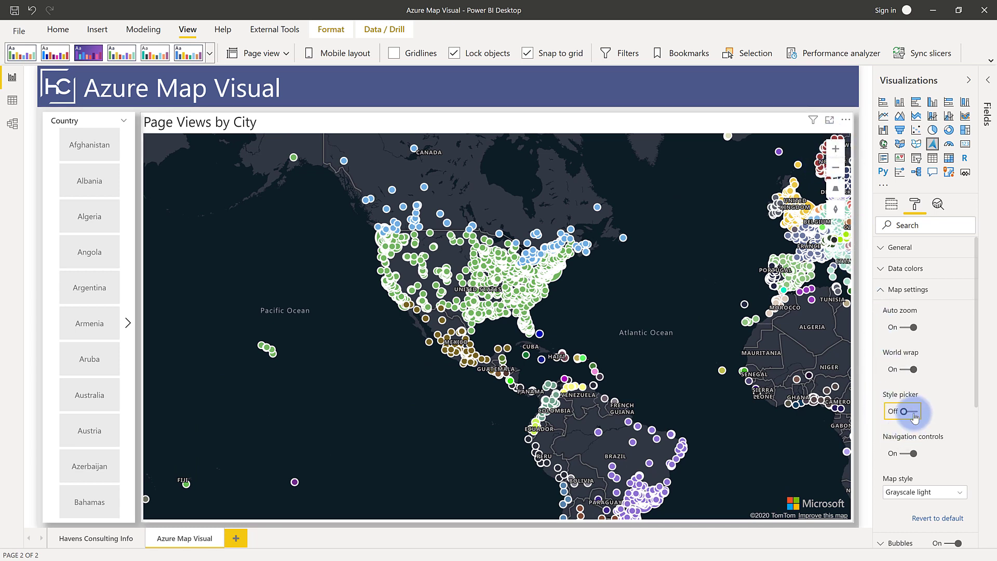
click(902, 411)
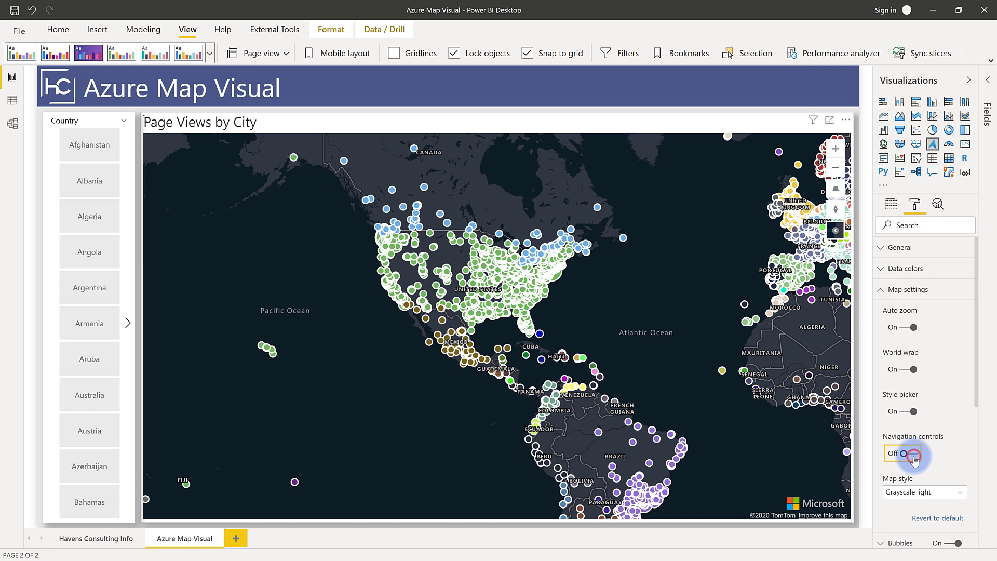
click(911, 453)
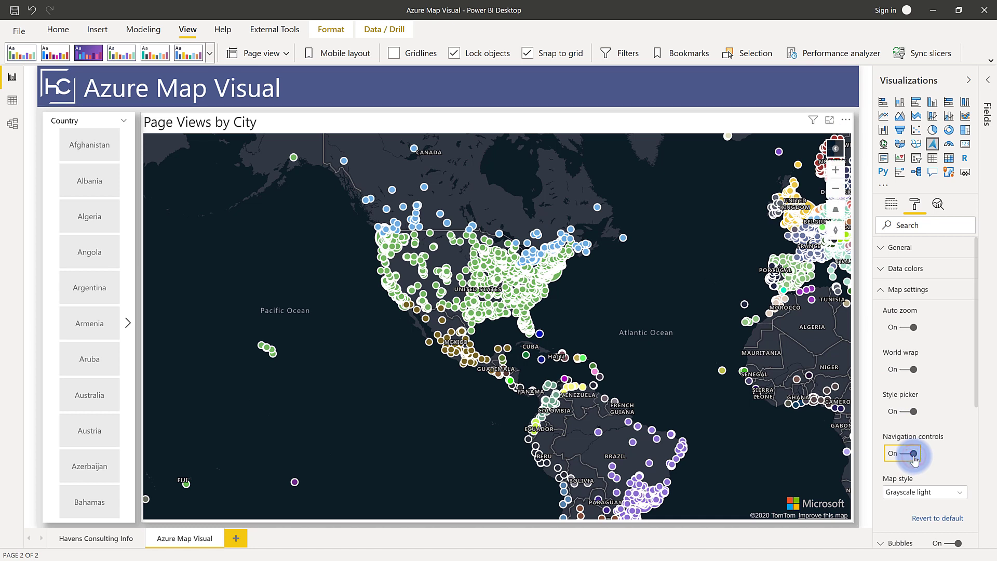
click(924, 491)
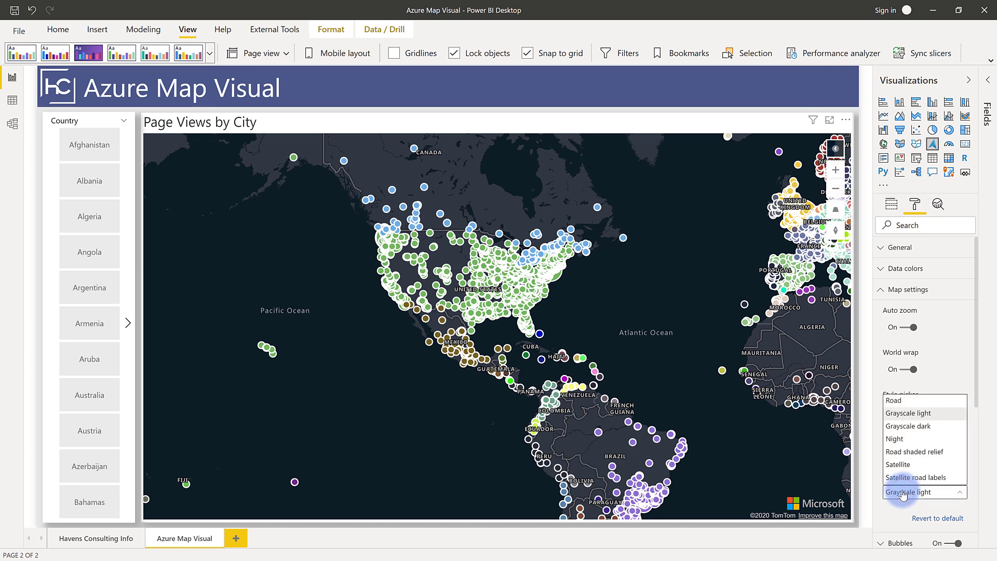
click(920, 492)
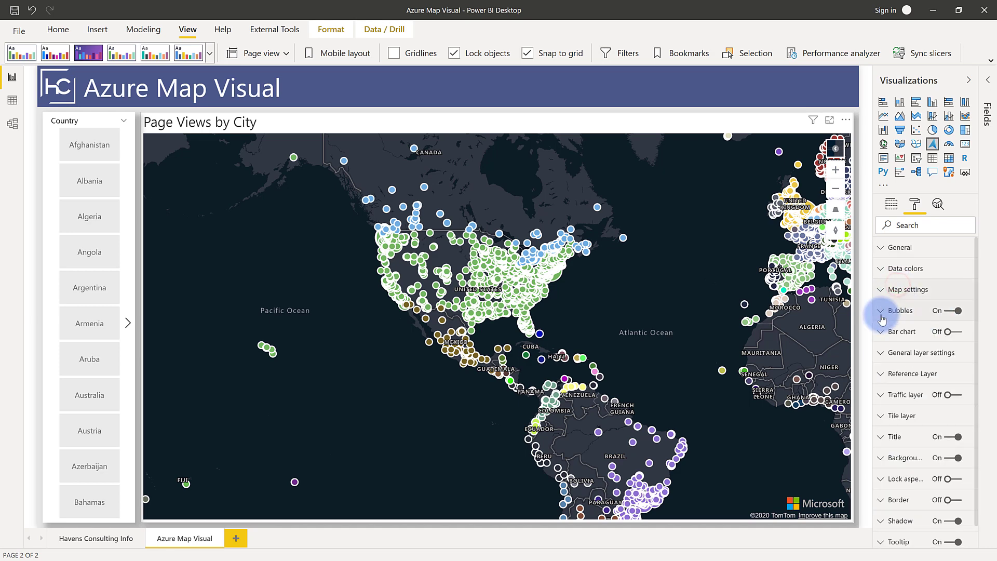
Replace the bubble layer with 3D bar charts and pan to view them worldwide
click(964, 312)
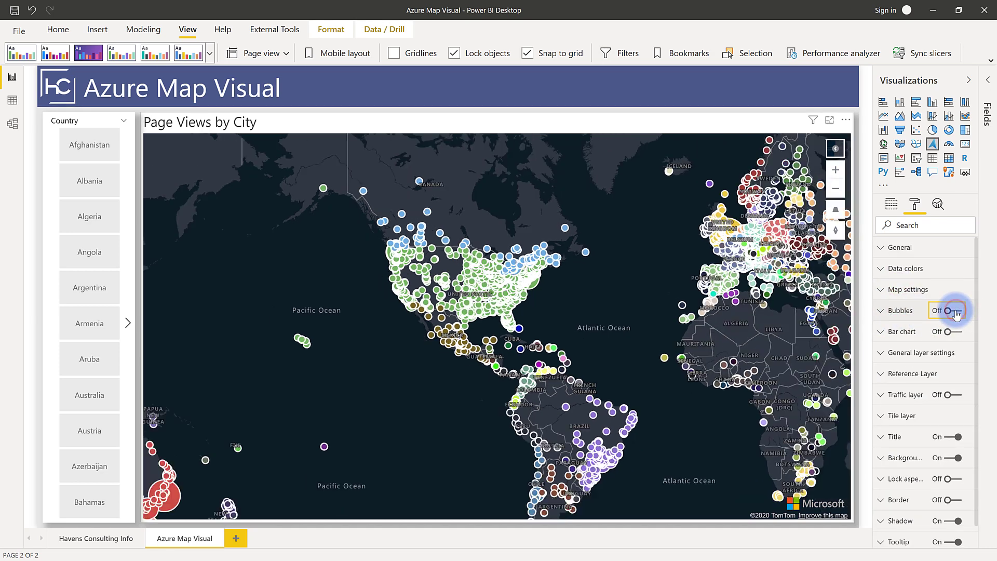
click(960, 311)
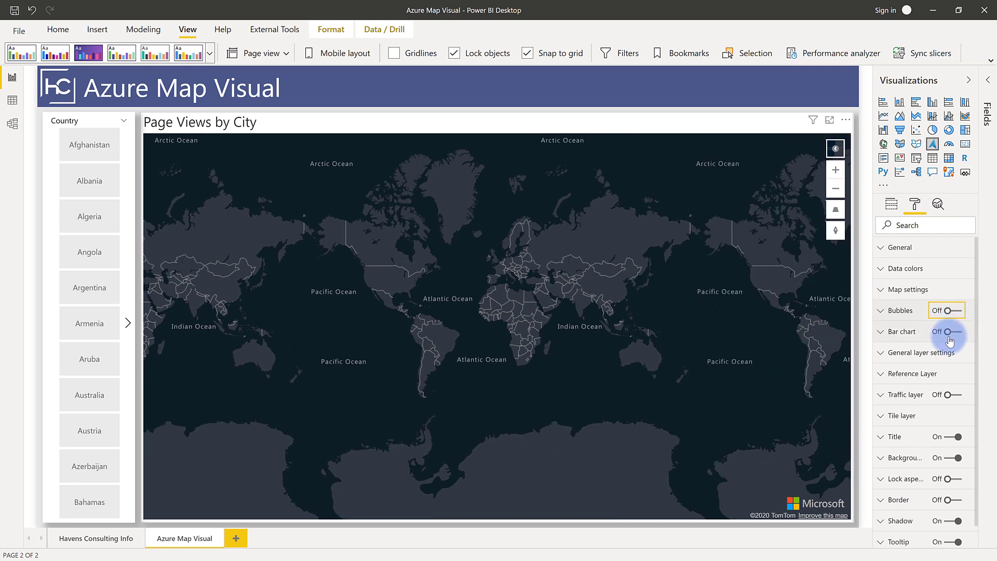
click(946, 331)
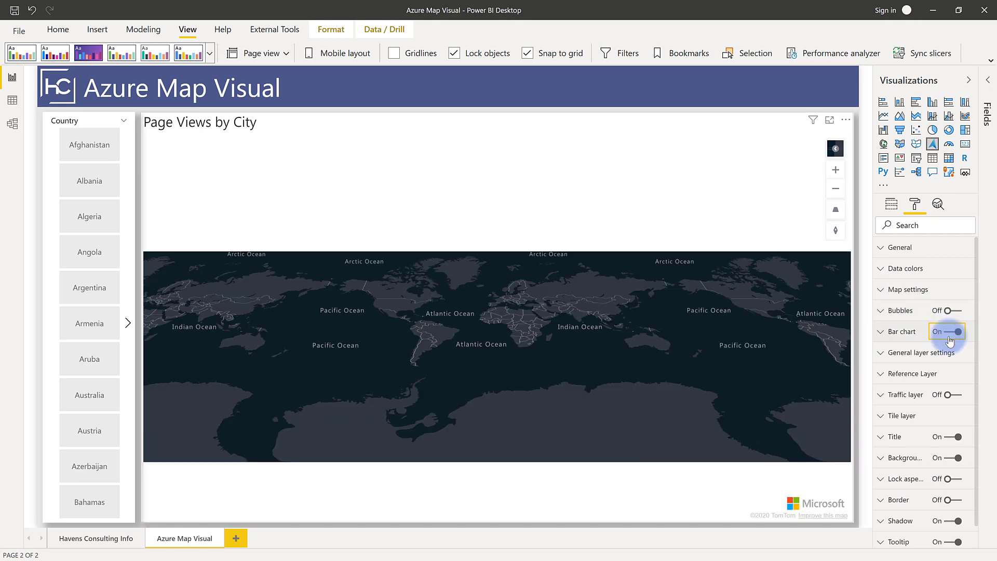
click(946, 331)
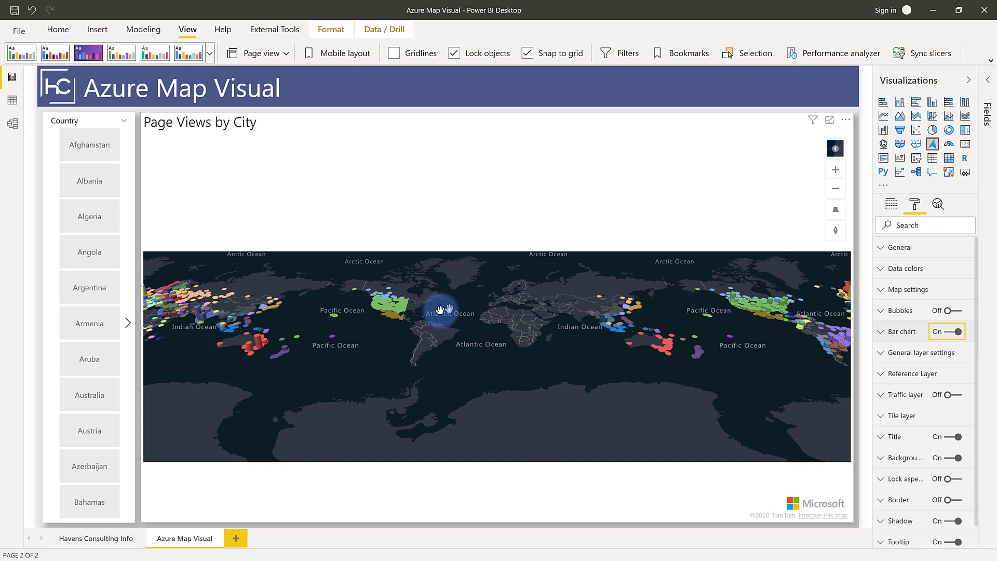
drag(445, 308, 283, 333)
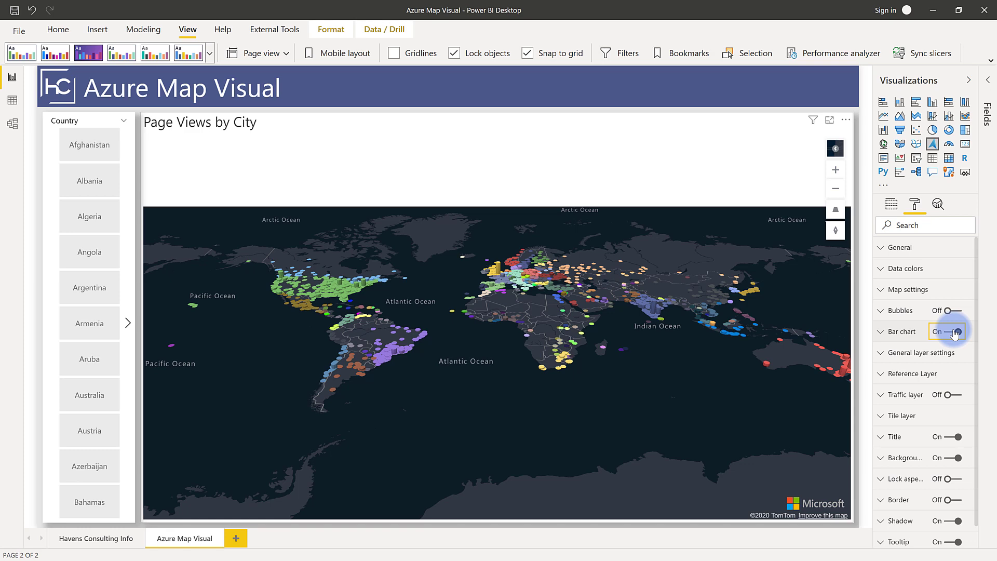
Turn bar charts off, show page views as bubbles again, and view tilt options
click(946, 330)
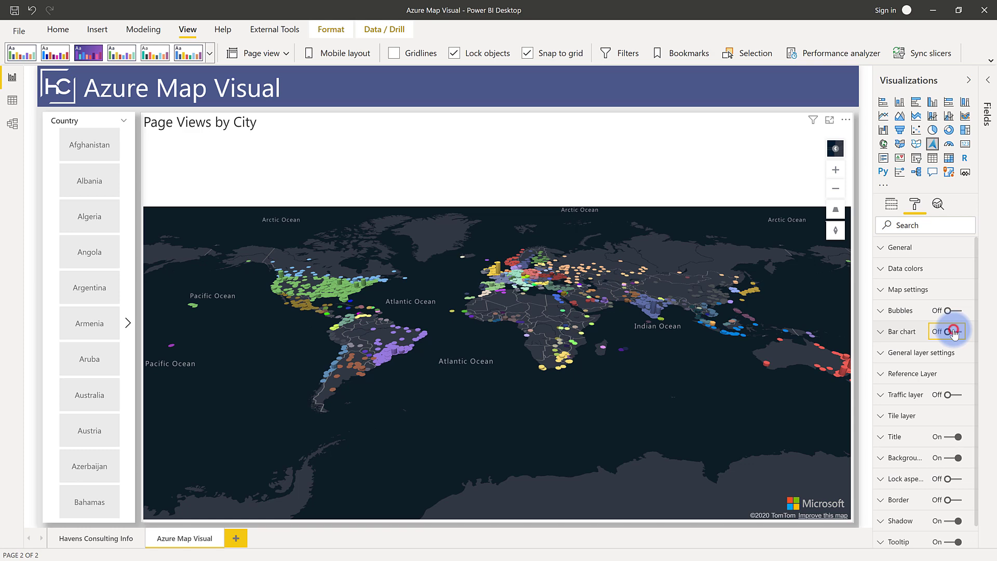
click(947, 311)
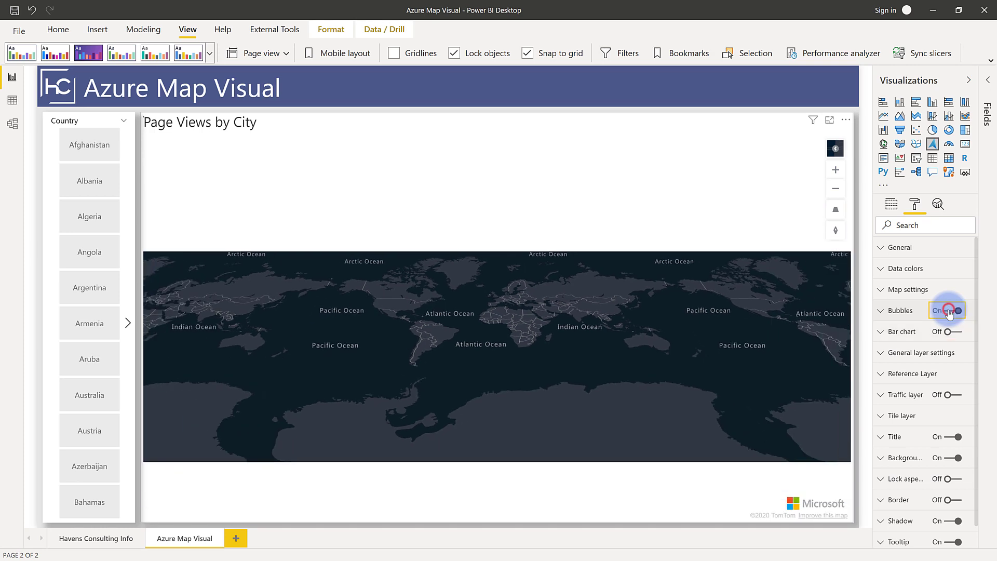
click(947, 309)
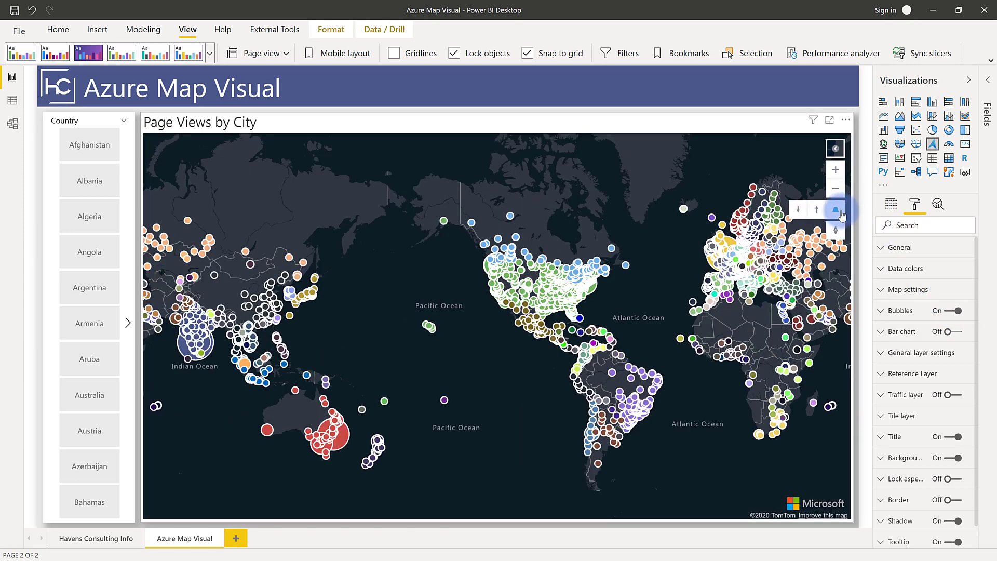
click(922, 352)
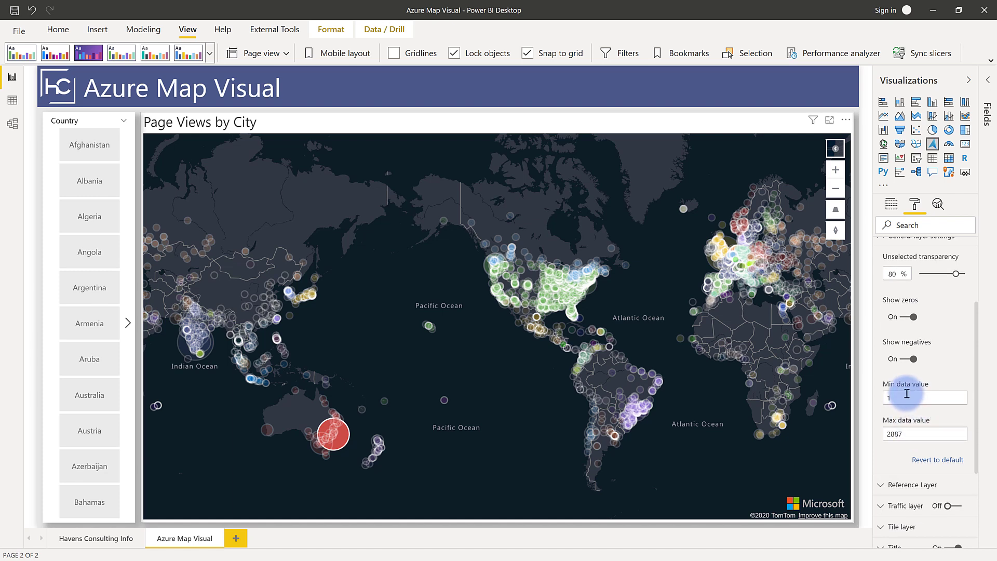
mouse_move(733, 309)
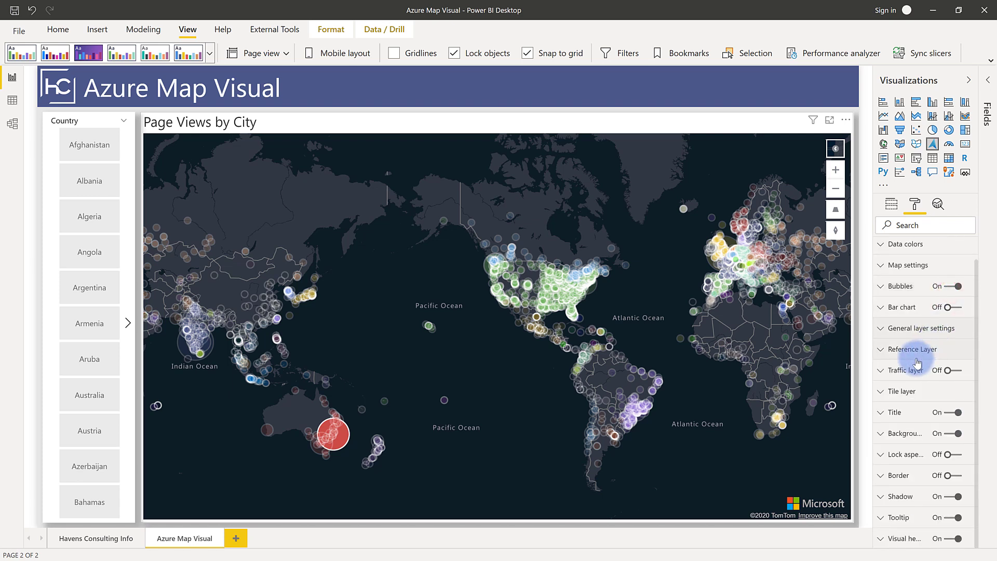
Expand Reference Layer settings and start adding a local GeoJSON file
click(913, 349)
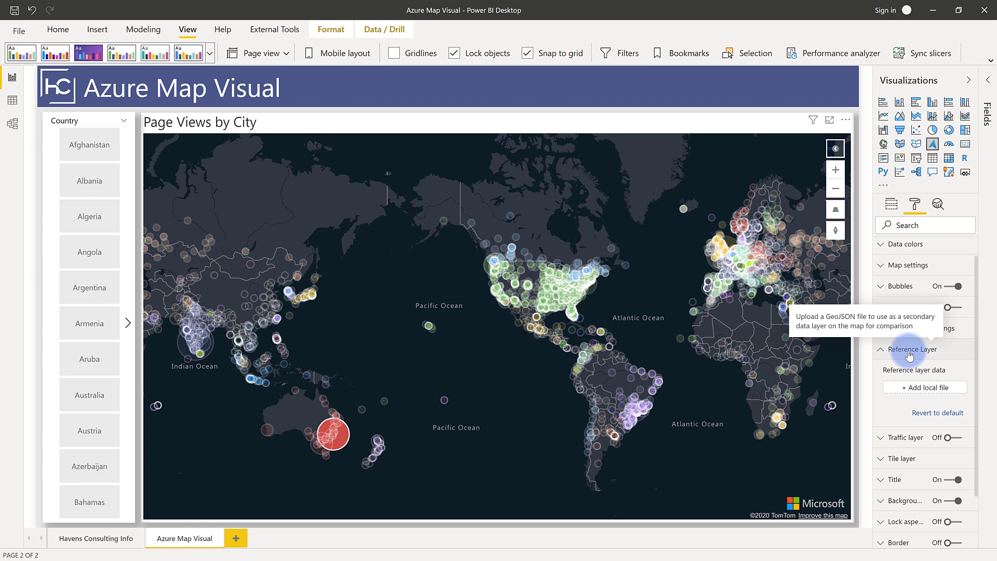
mouse_move(333, 435)
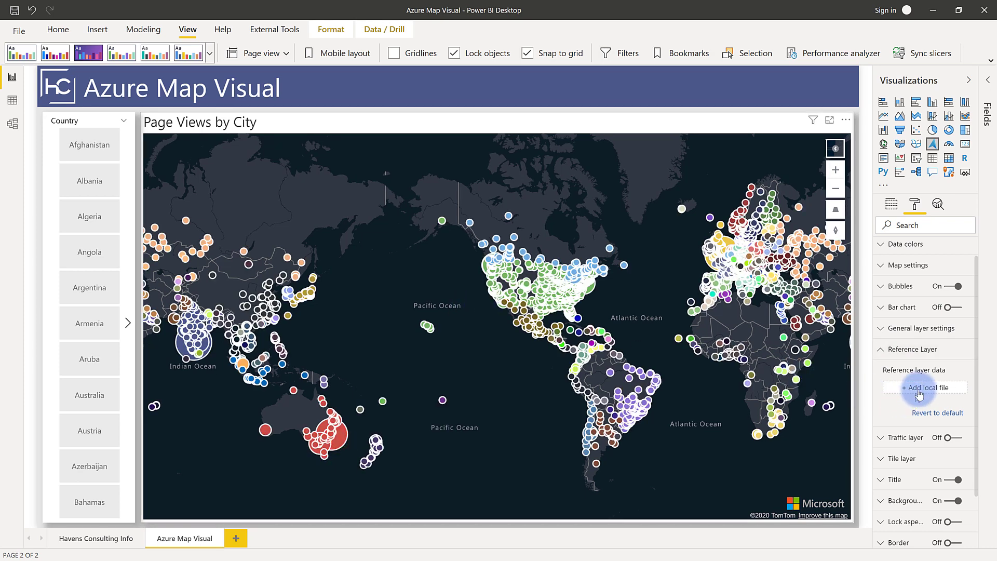
click(923, 387)
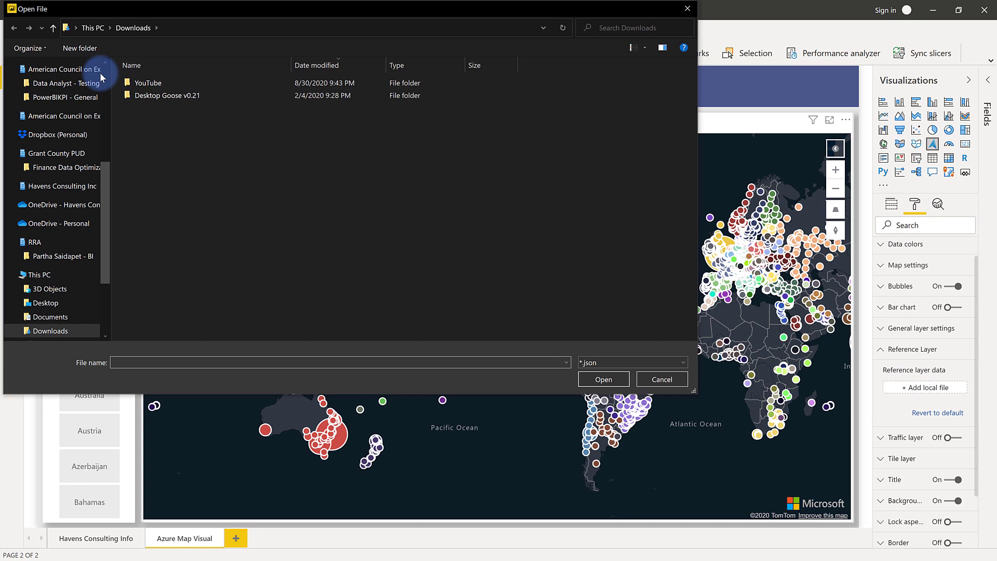
Filter to *.geojson files and pick Municipal_Boundaries.geojson from Downloads
click(631, 362)
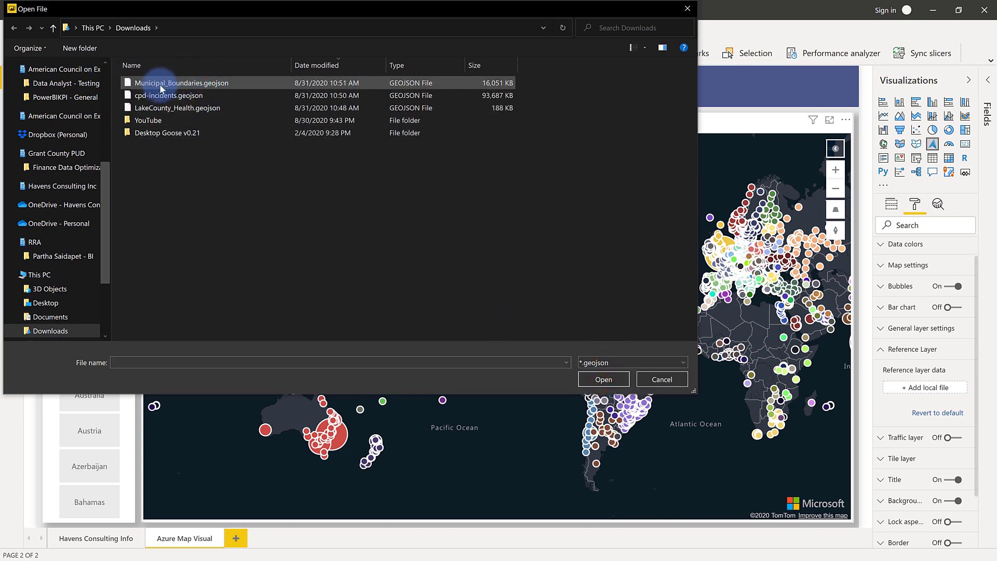
click(602, 379)
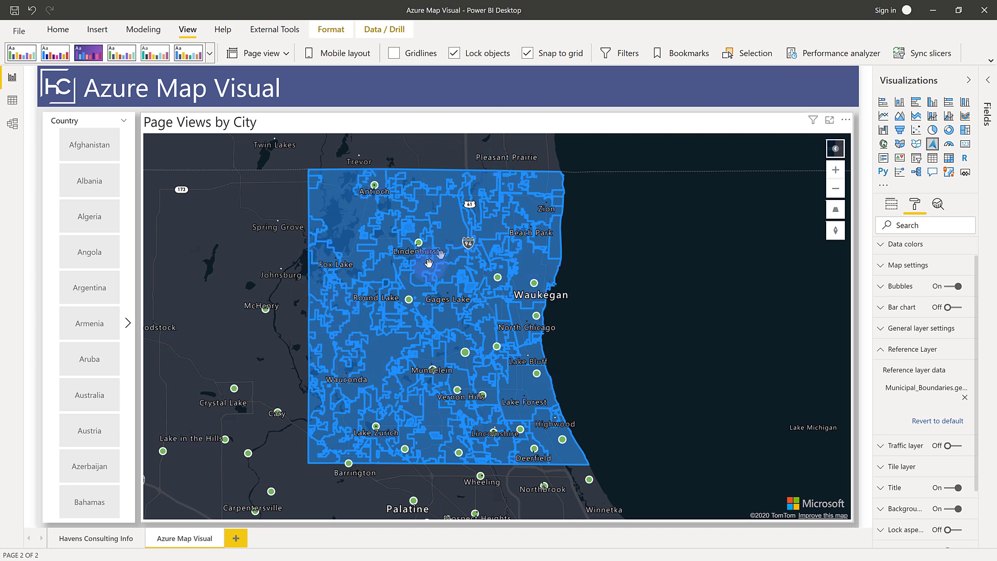
mouse_move(397, 363)
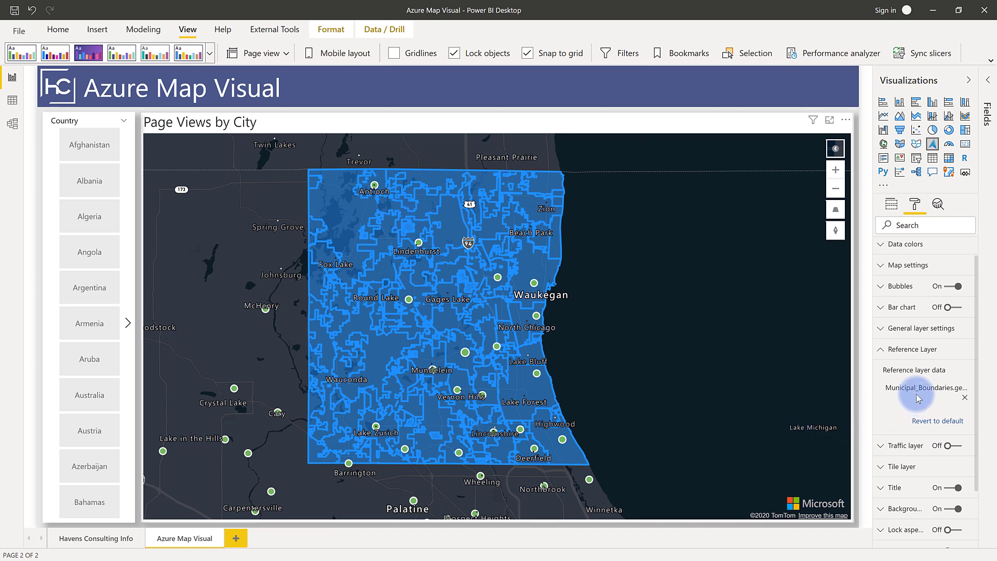
mouse_move(926, 387)
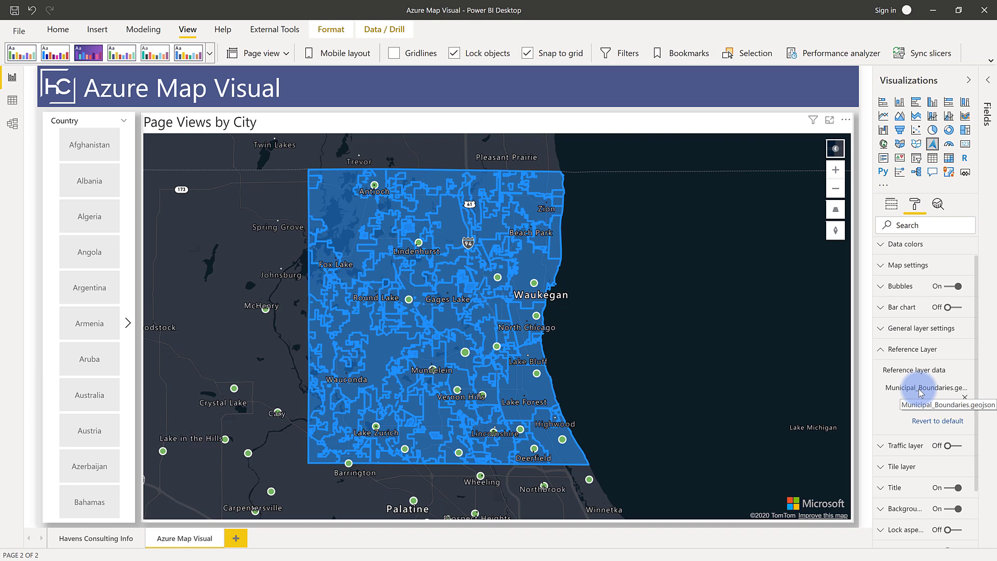
Remove the Municipal_Boundaries reference layer file from the map
click(965, 397)
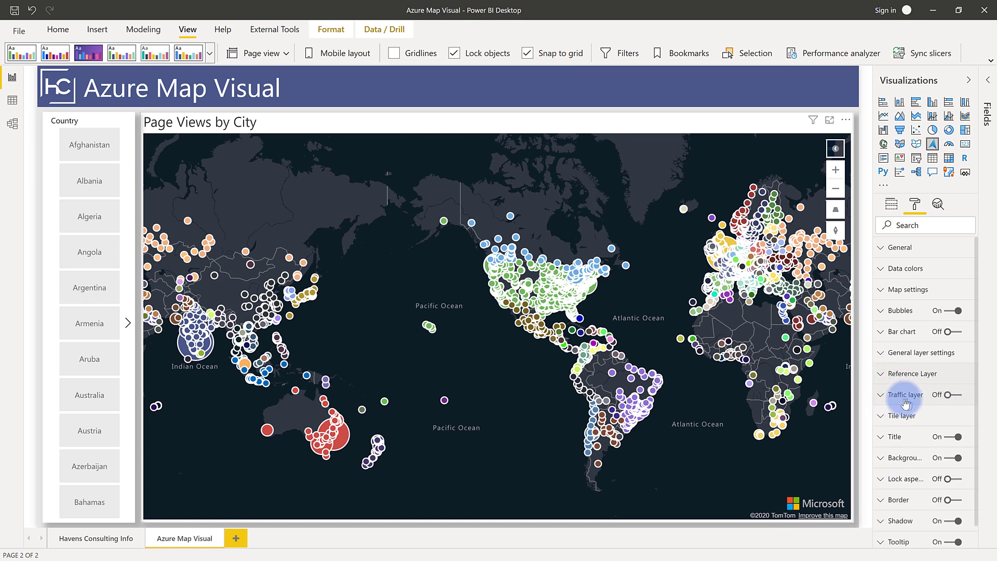
Enable the traffic layer with incidents and traffic control, panning to Washington and Oregon
click(946, 394)
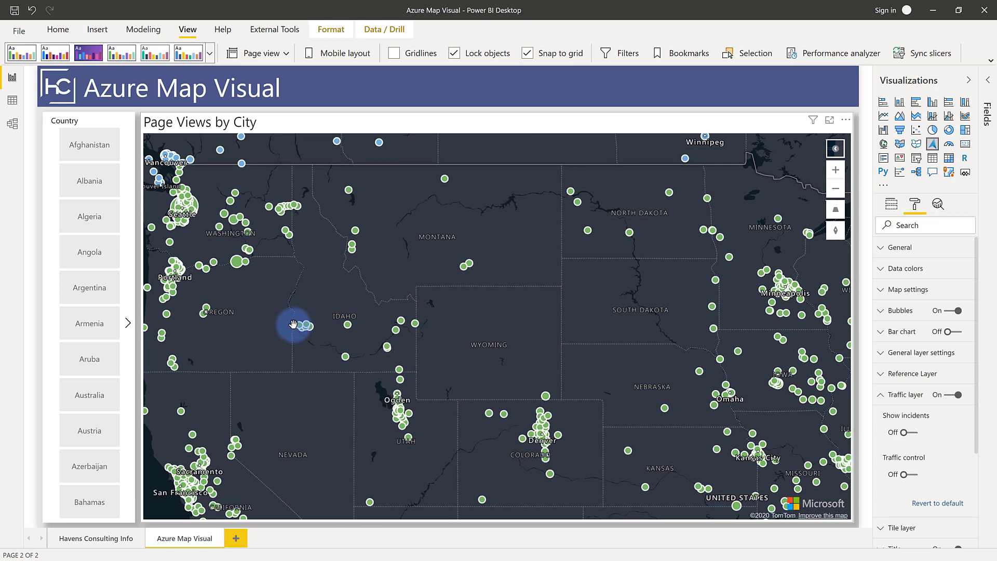
click(900, 432)
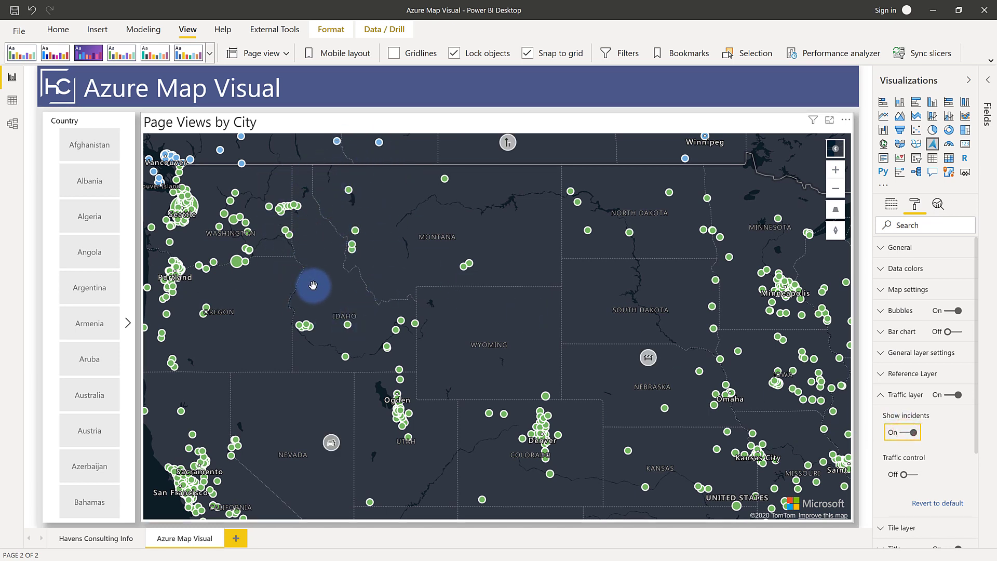
drag(314, 285, 401, 337)
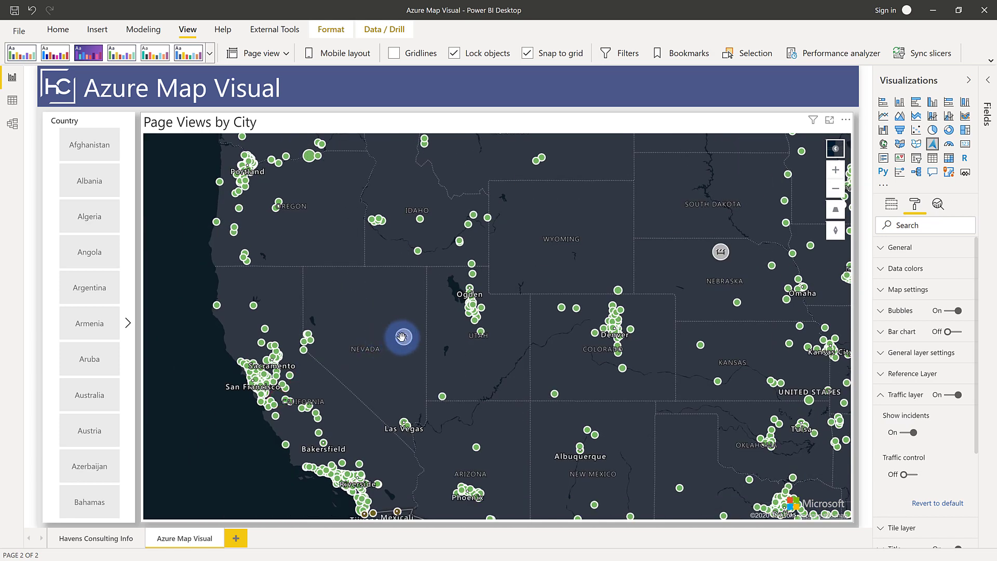
drag(400, 337, 342, 198)
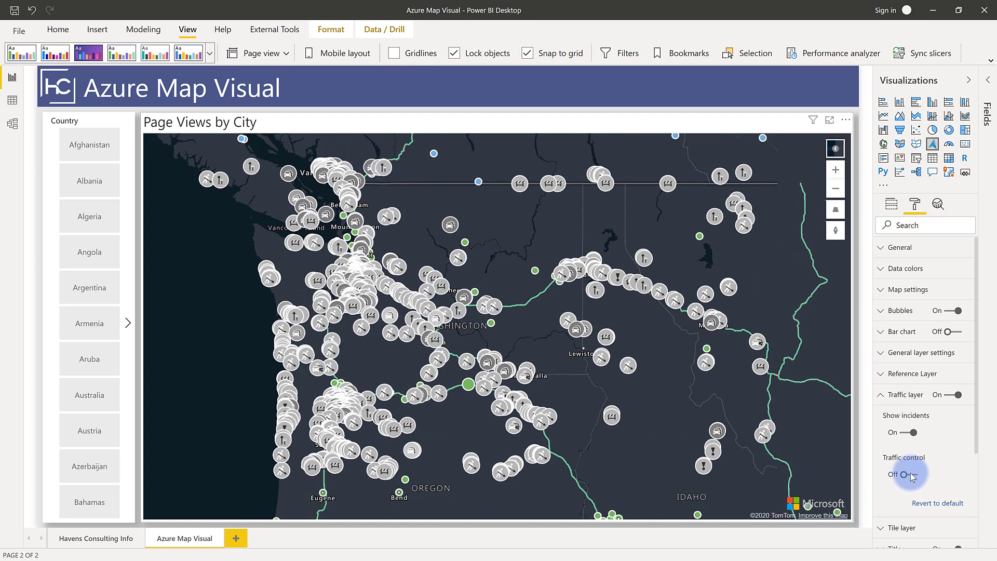
click(904, 474)
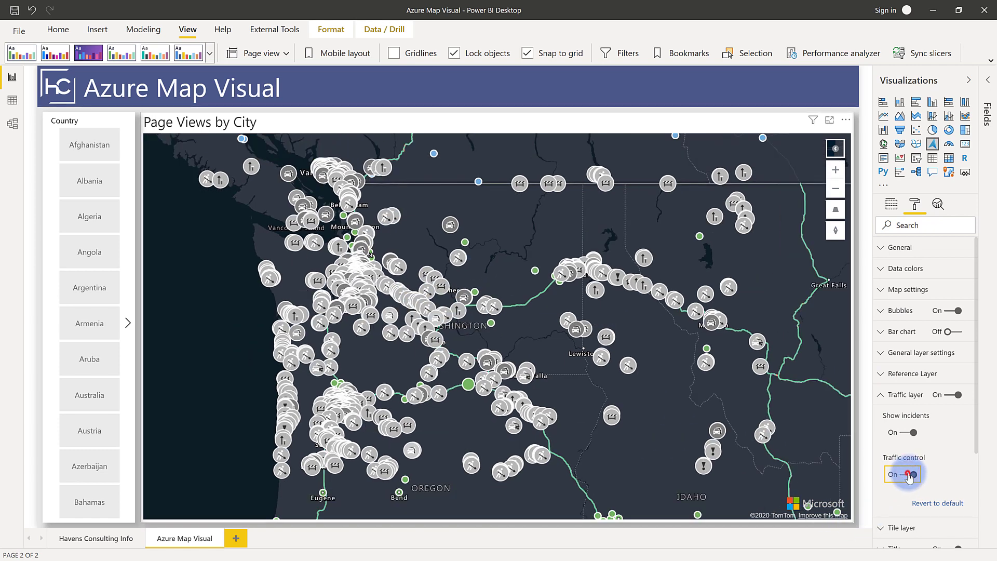
Show traffic flow lines along Washington and Oregon highways with incident markers
click(914, 474)
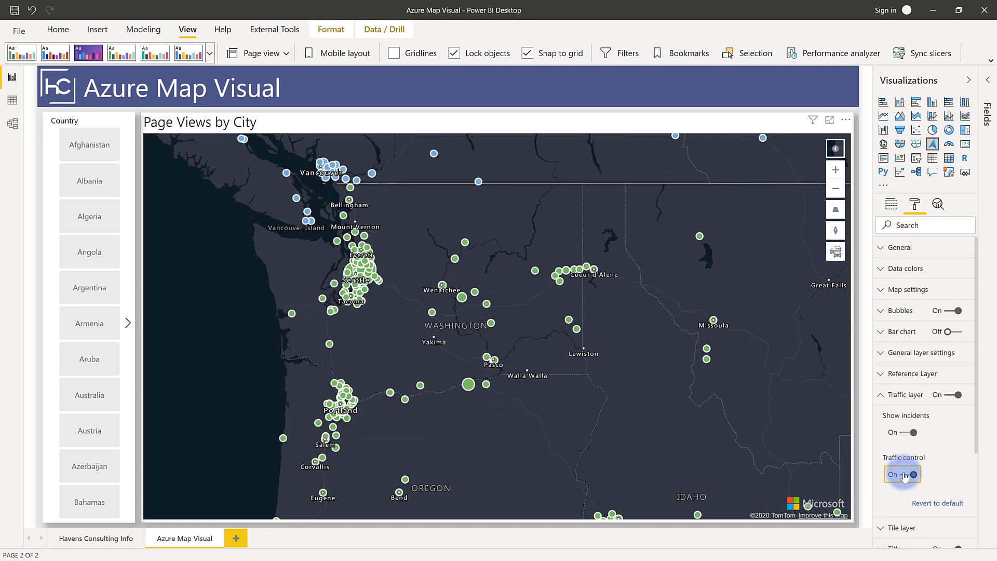
mouse_move(834, 251)
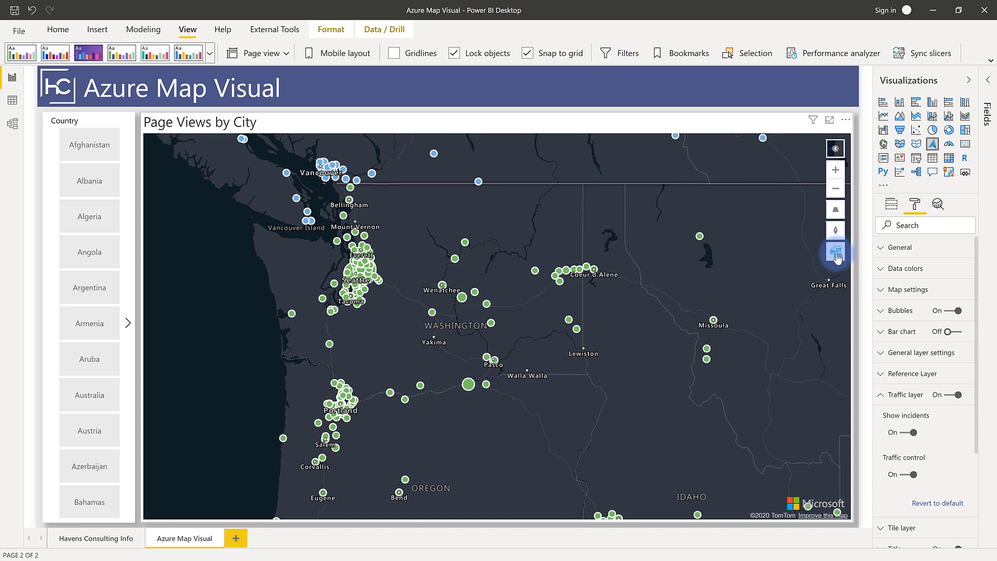
click(834, 250)
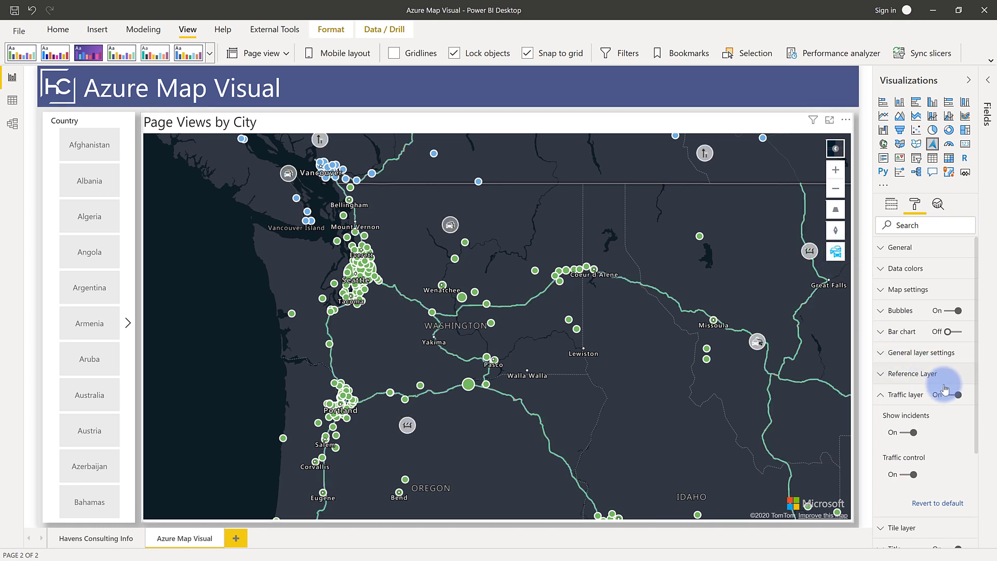
Turn off the traffic layer and view the tile layer's URL, tile size and bounds
click(956, 393)
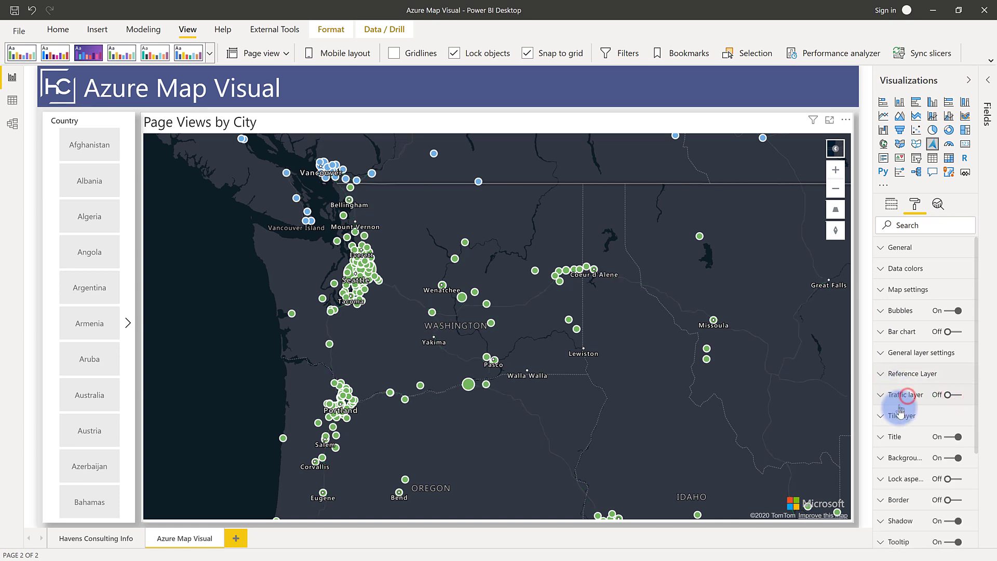
mouse_move(900, 415)
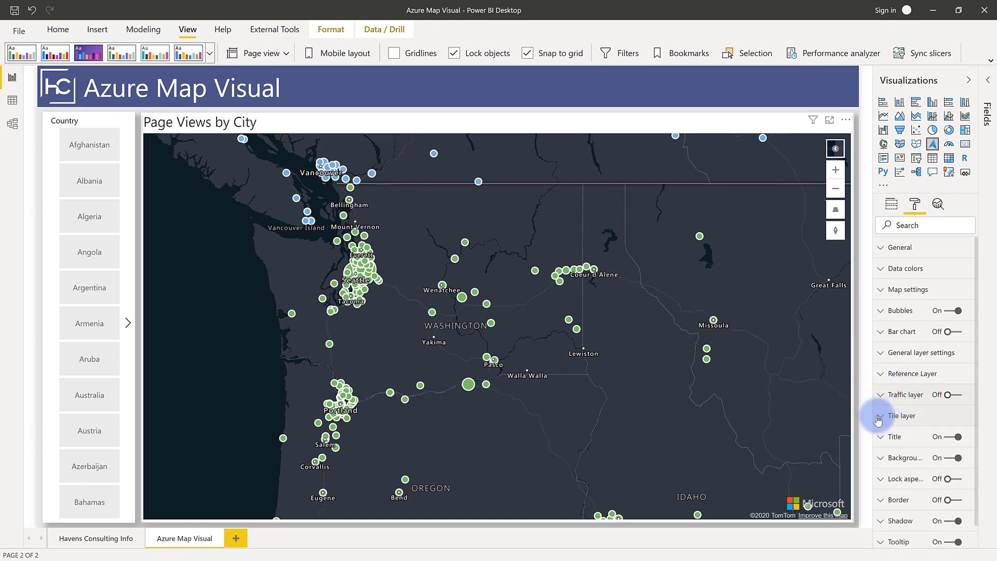
click(901, 415)
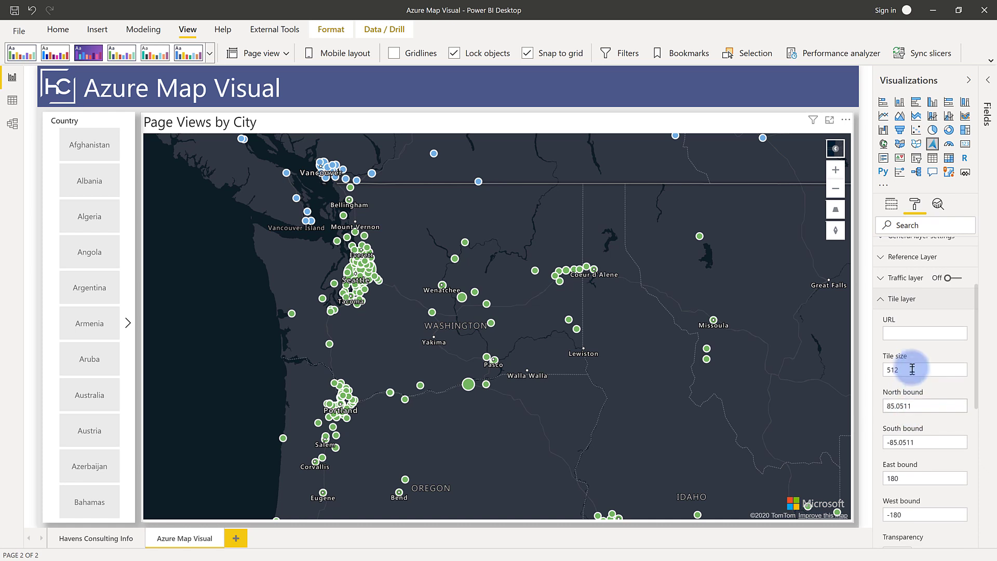
mouse_move(924, 332)
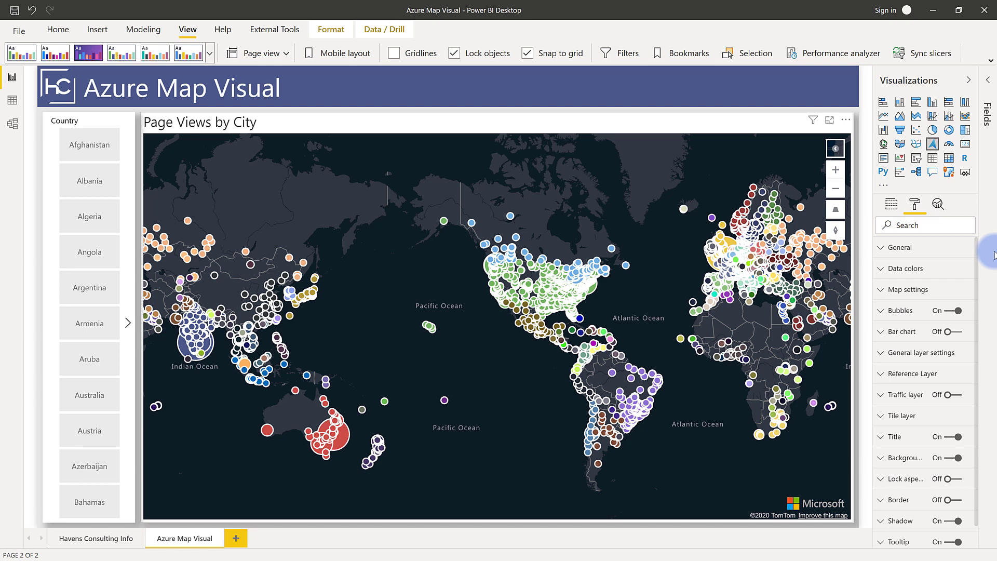
Bring up the map style thumbnails from the Select Style control
click(834, 148)
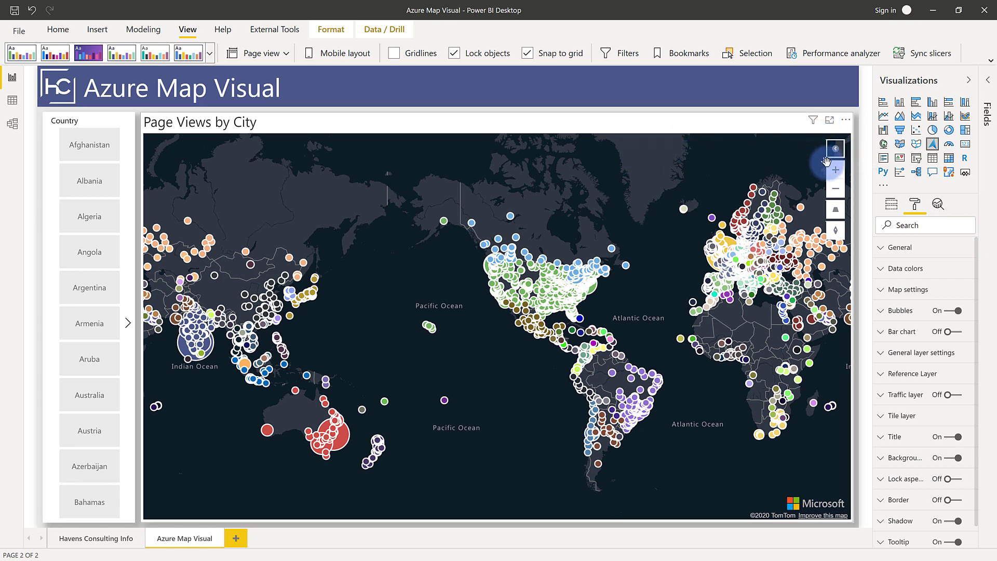
click(834, 149)
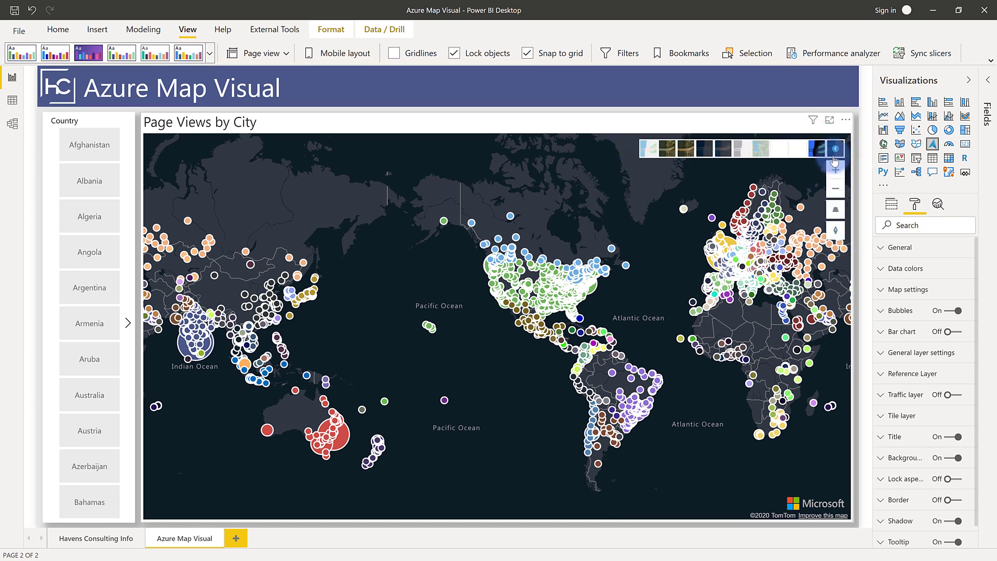
mouse_move(832, 150)
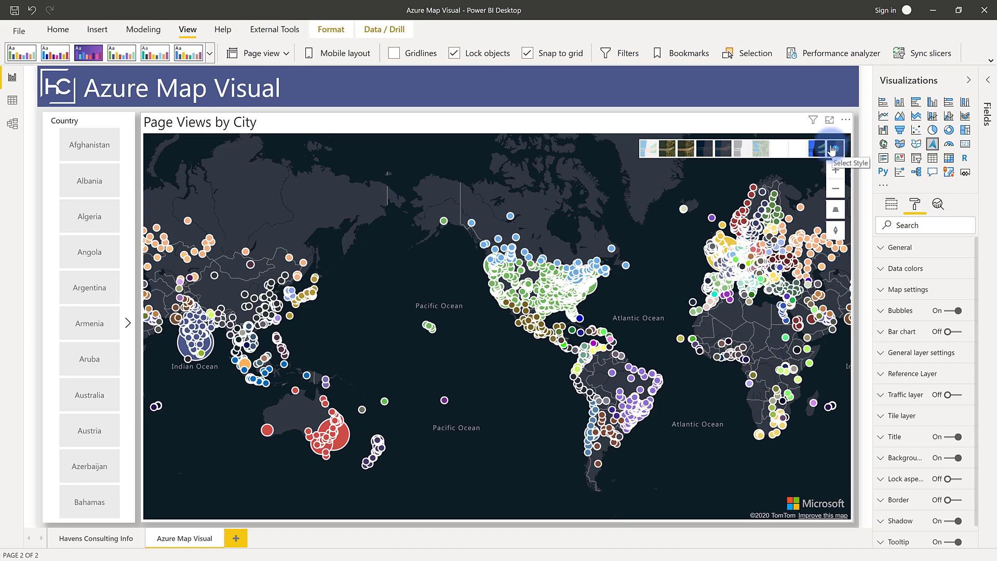